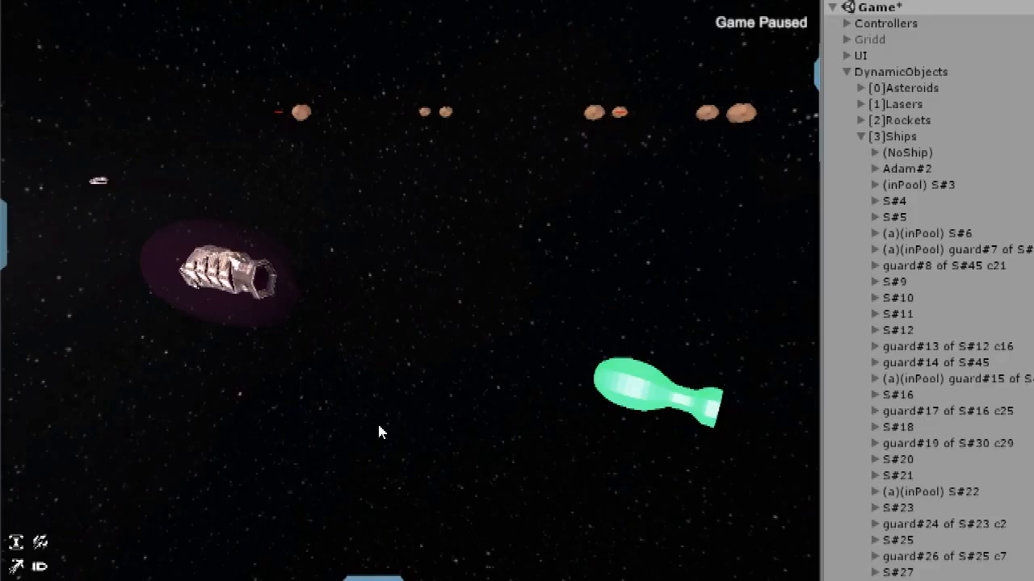
{"action": "mouse_move", "coordinate": [689, 466]}
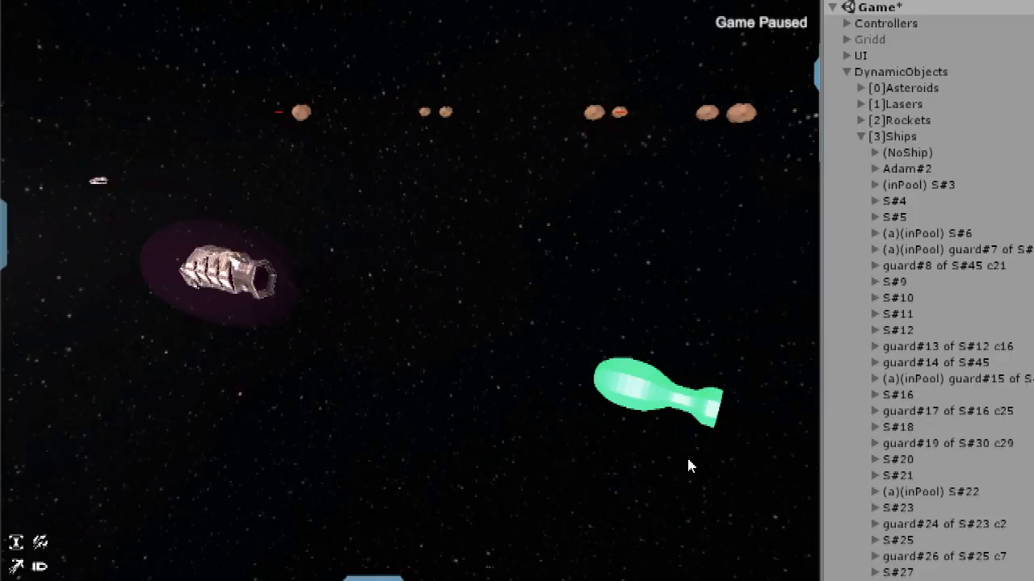
{"action": "mouse_move", "coordinate": [737, 343]}
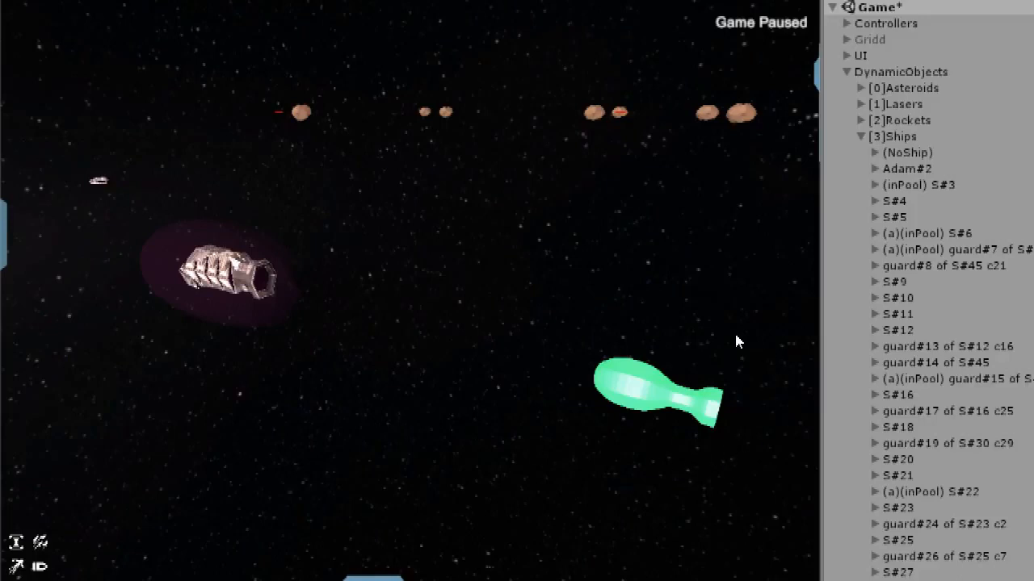
{"action": "mouse_move", "coordinate": [733, 334]}
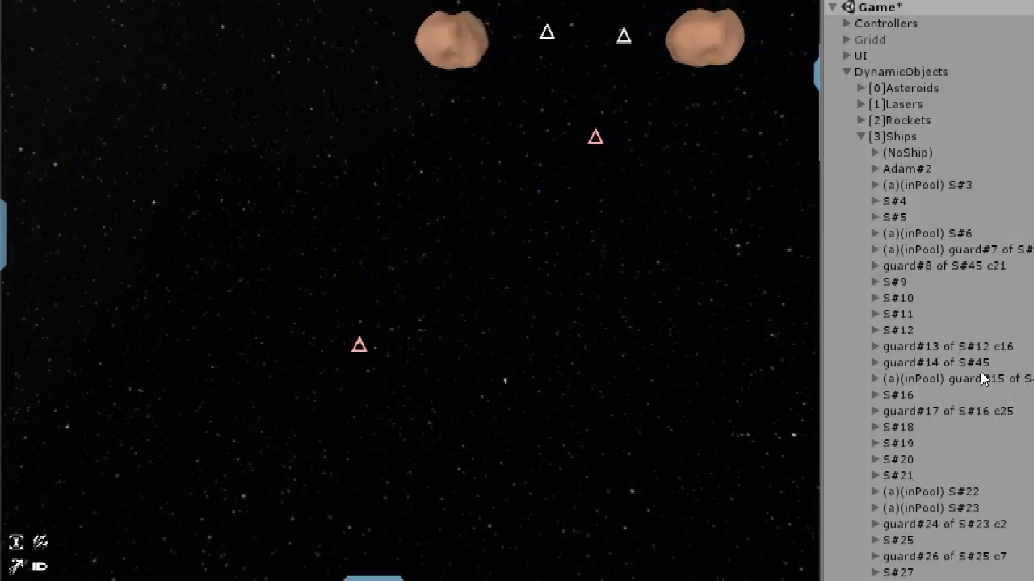
- Move the small ship to the shield's left end, then above it, shifting the dent
{"action": "left_click", "coordinate": [956, 379]}
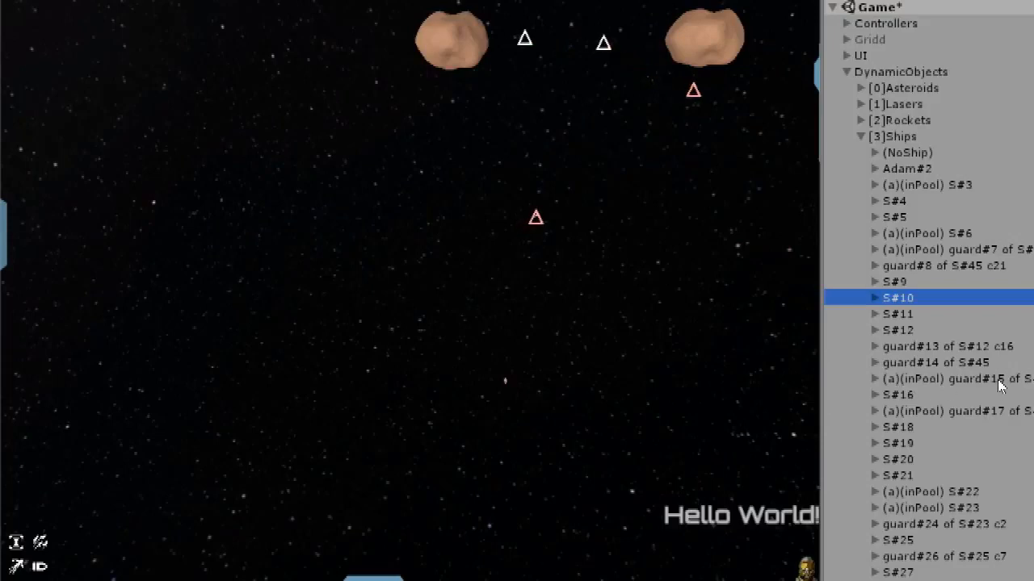
{"action": "left_click", "coordinate": [972, 378]}
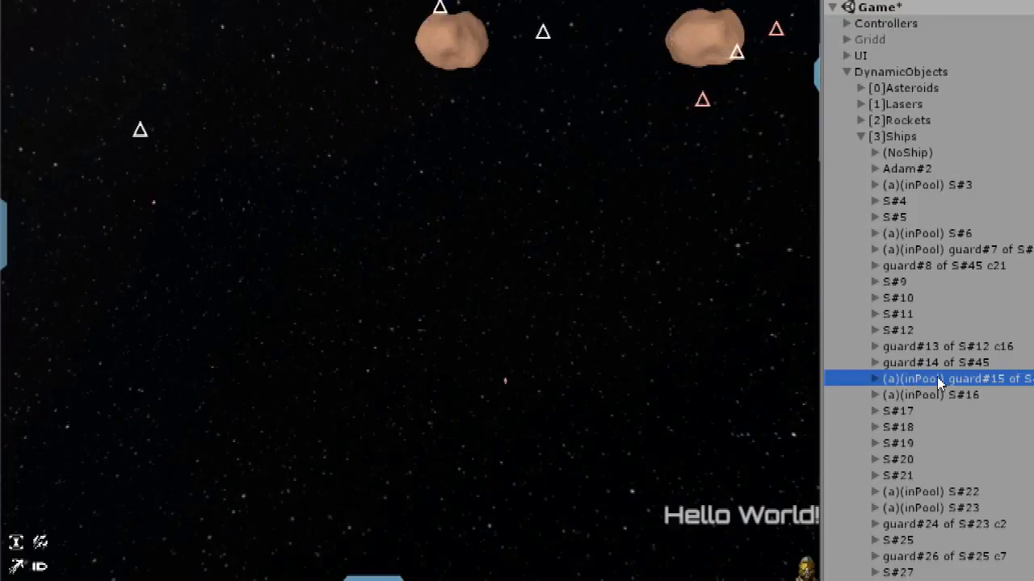
{"action": "left_click", "coordinate": [929, 395]}
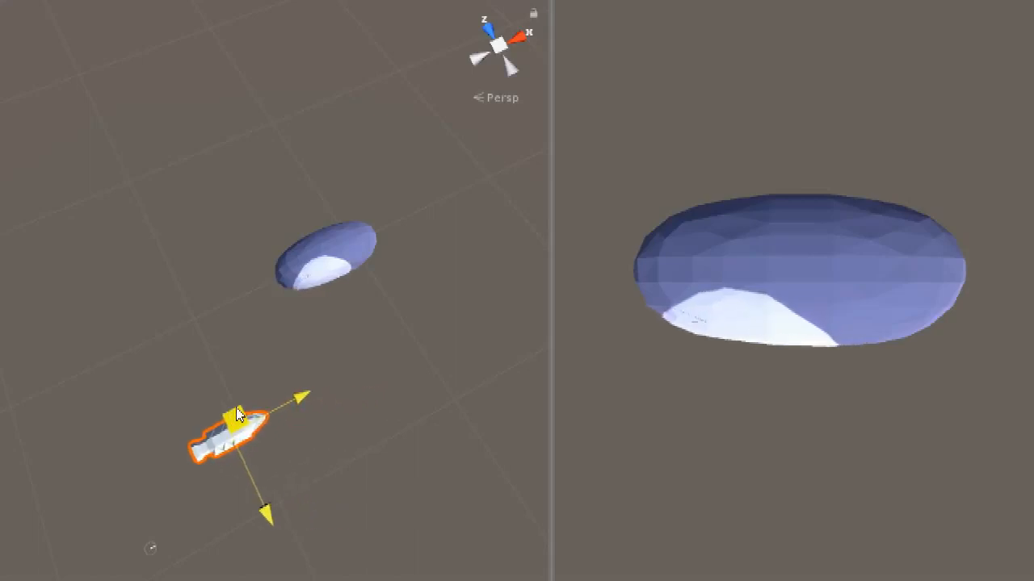
{"action": "left_click_drag", "start_coordinate": [235, 415], "coordinate": [133, 238]}
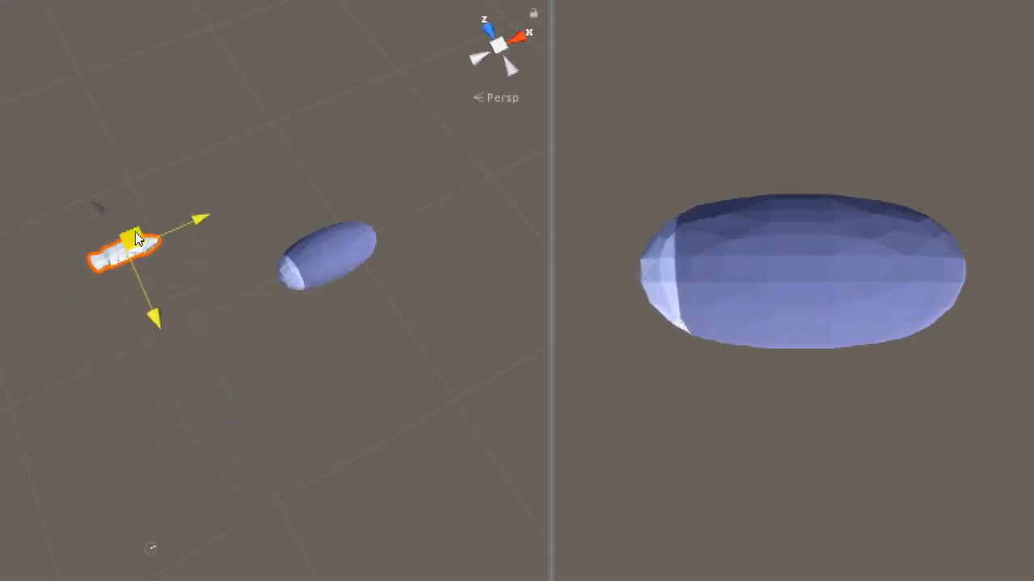
{"action": "left_click_drag", "start_coordinate": [133, 246], "coordinate": [279, 104]}
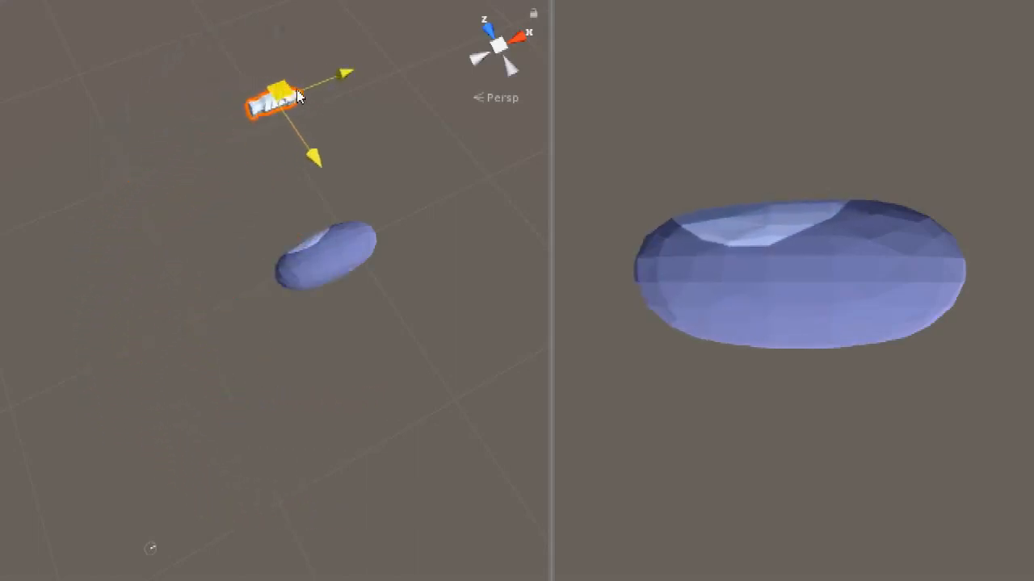